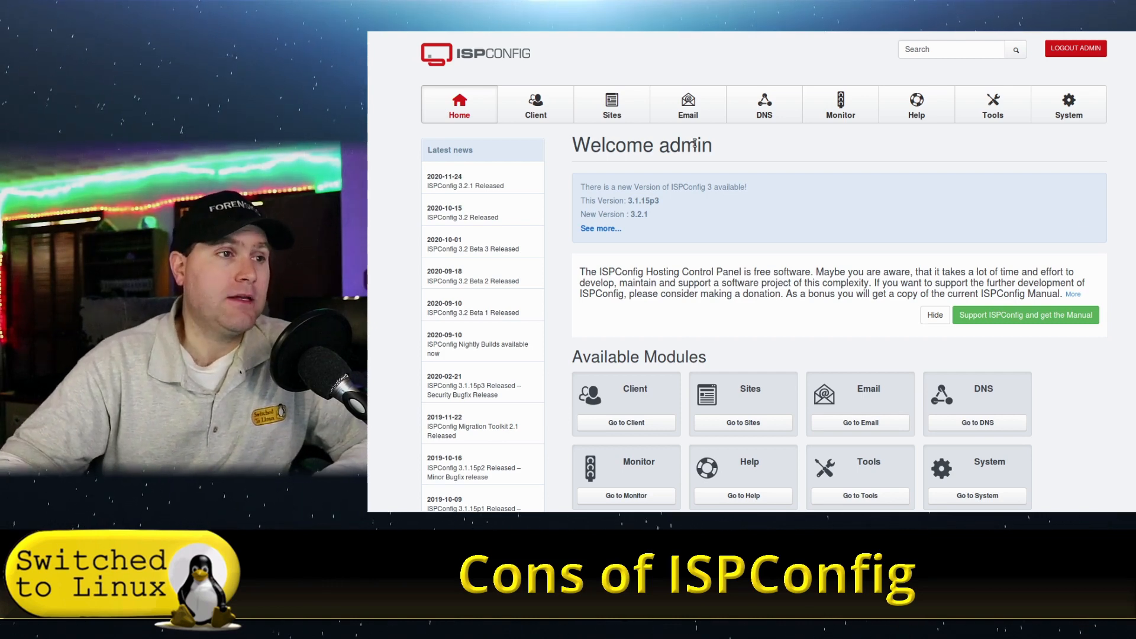
# Step: Show the Websites list with its four hosted domains and their clients
pyautogui.click(610, 105)
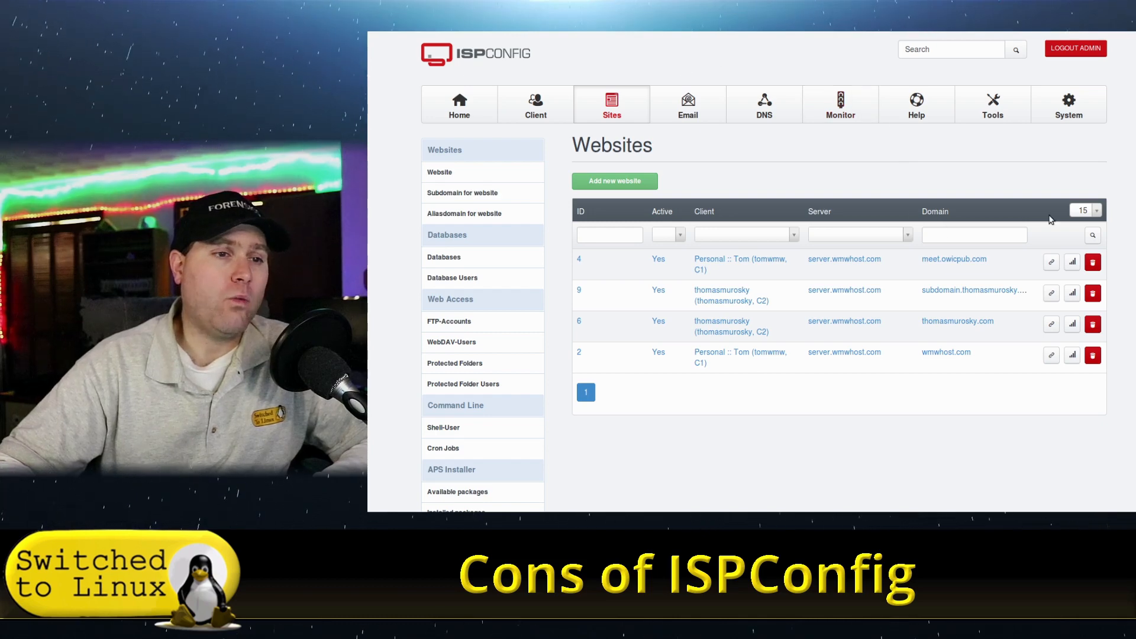
pyautogui.moveTo(957, 321)
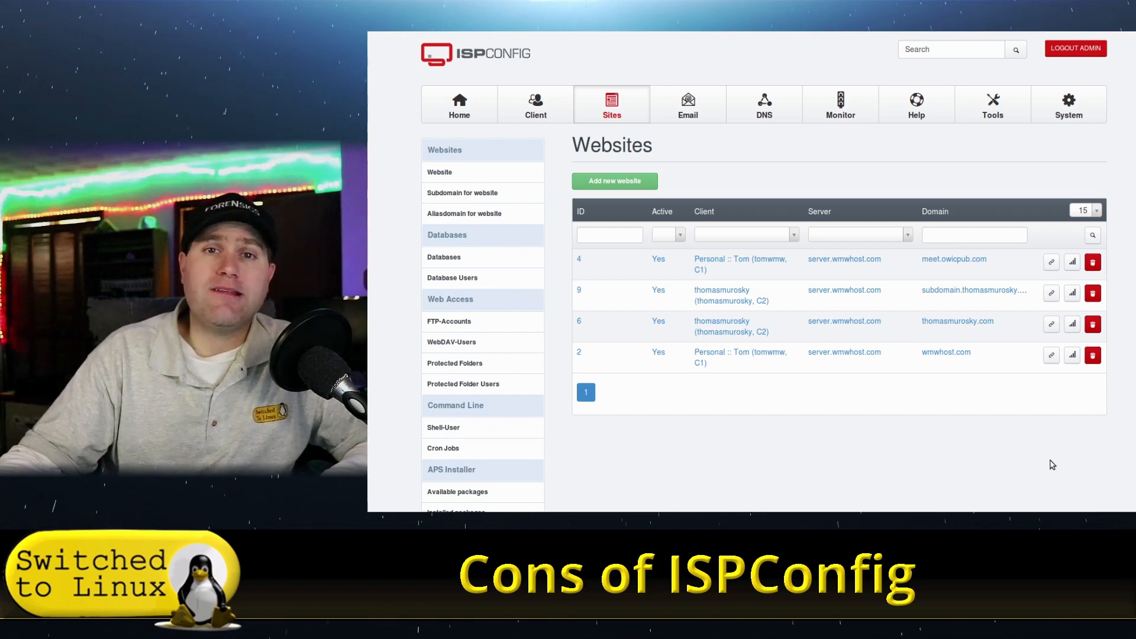
pyautogui.moveTo(970, 352)
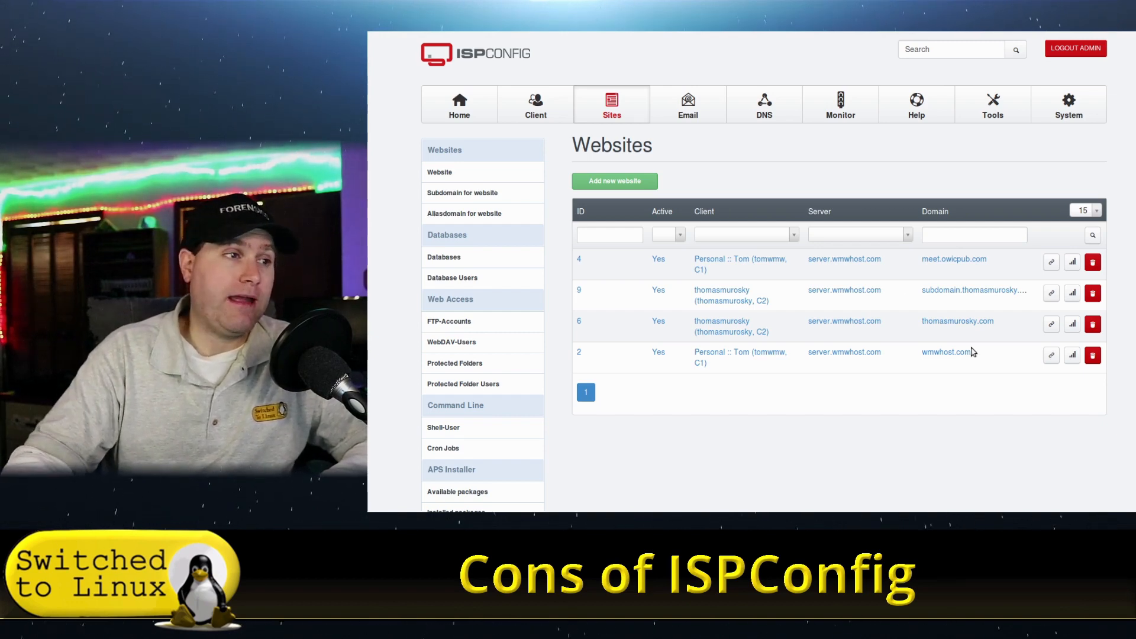
# Step: Edit the thomasmuroskyftp FTP account and switch its website to meet.owicpub.com
pyautogui.click(448, 321)
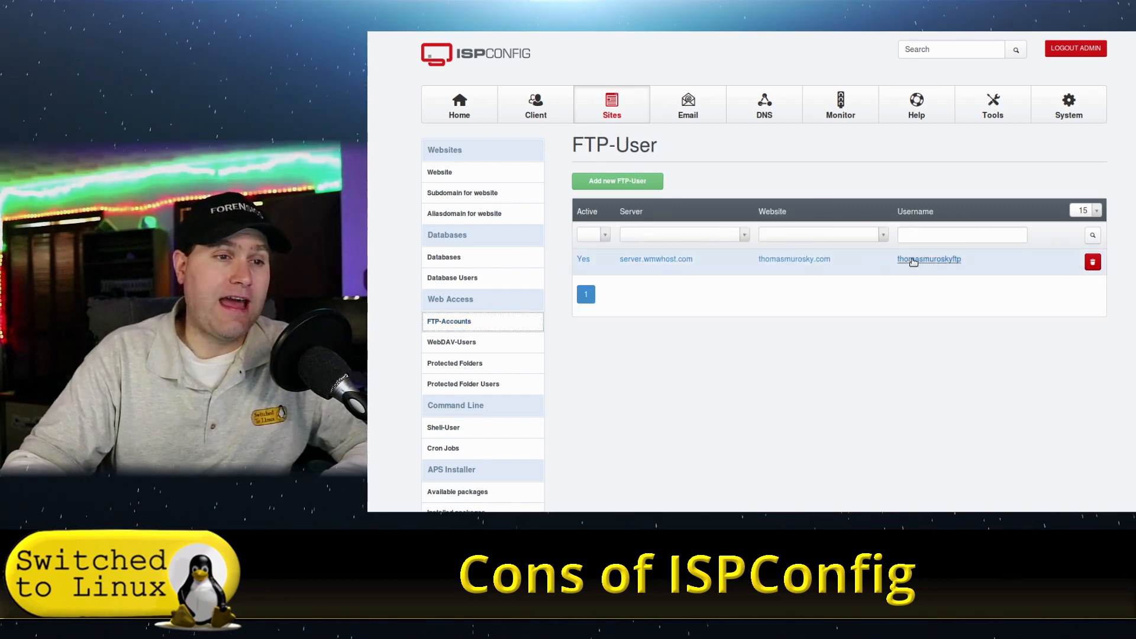
pyautogui.click(929, 259)
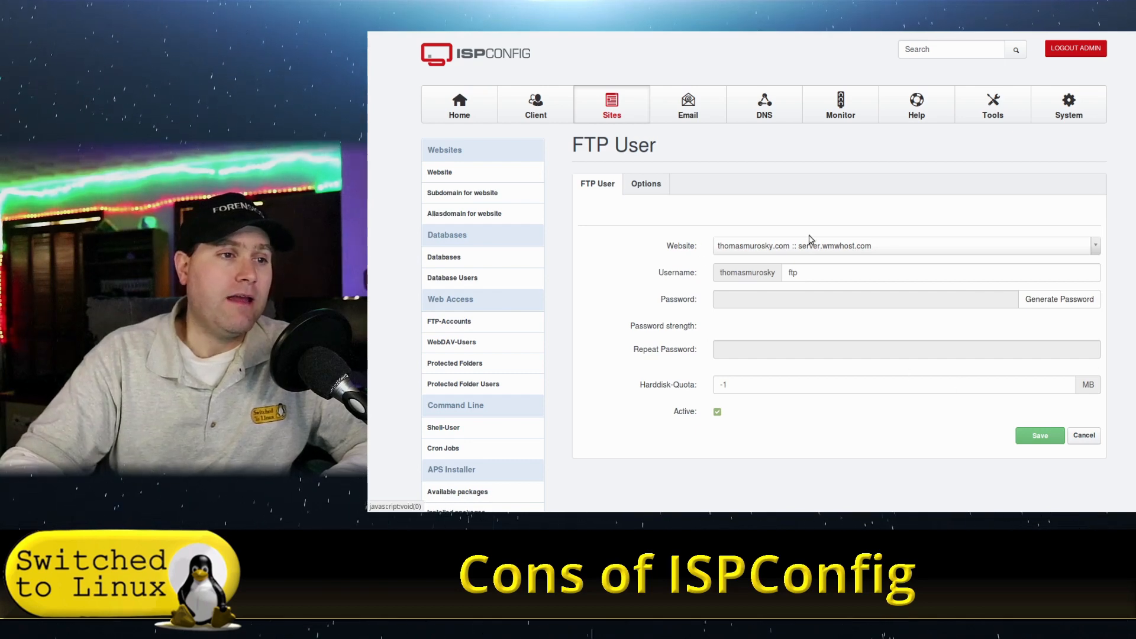
pyautogui.click(1094, 245)
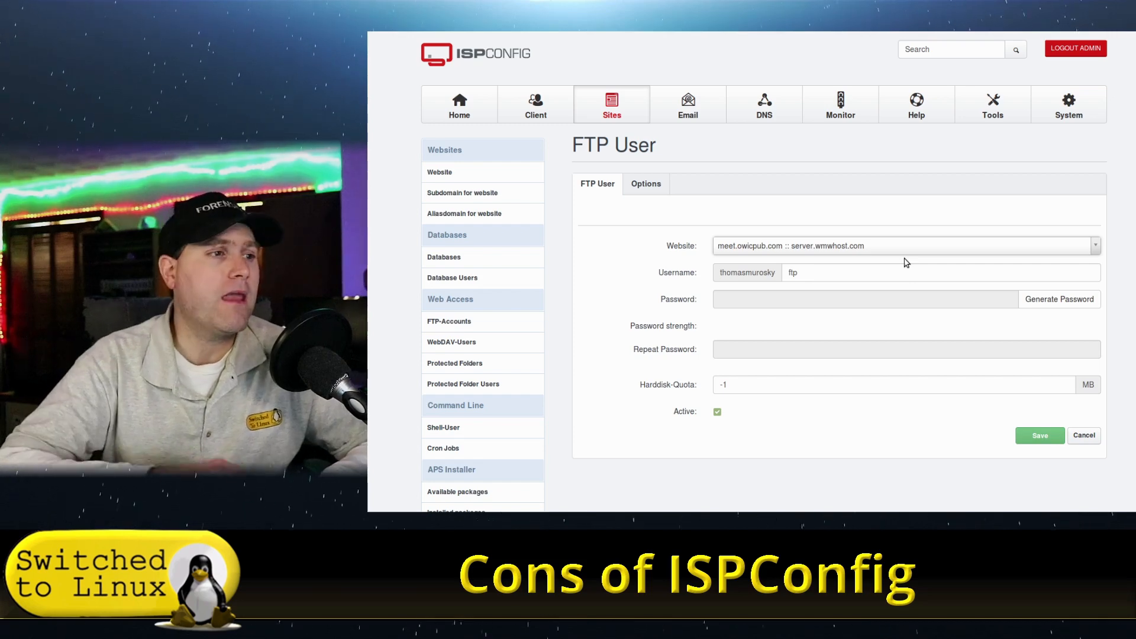
pyautogui.moveTo(945, 158)
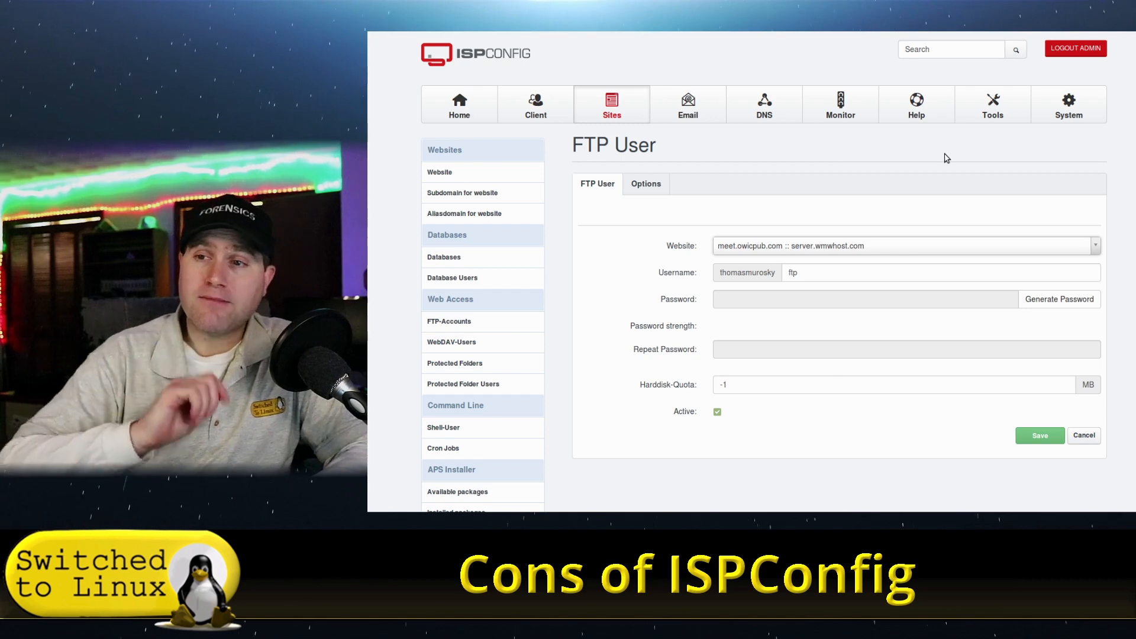
pyautogui.moveTo(867, 121)
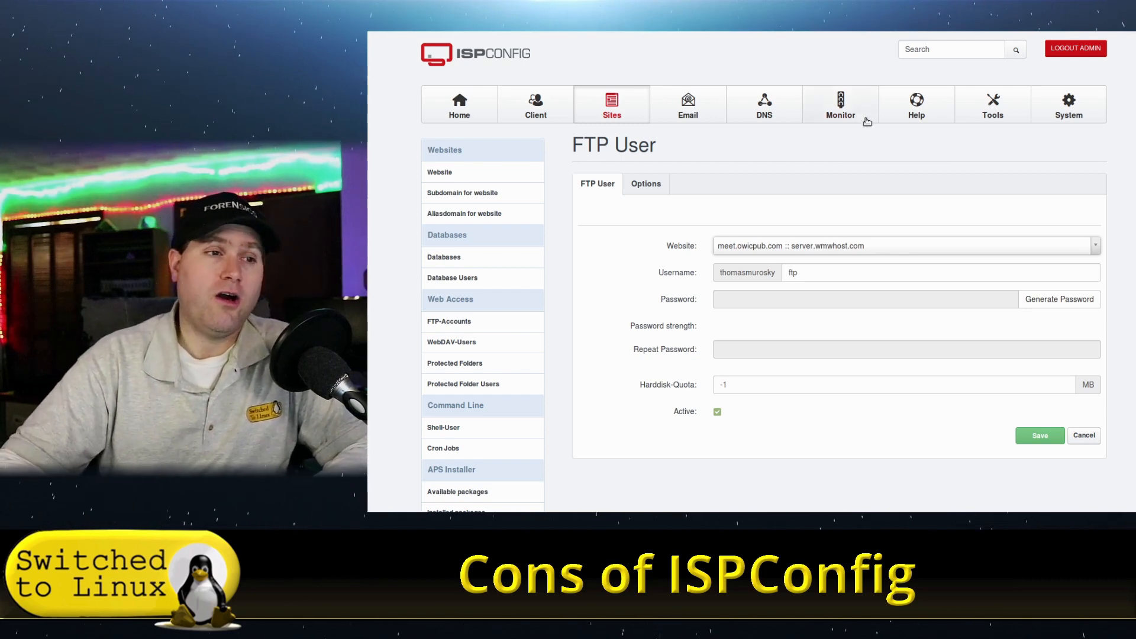
pyautogui.click(439, 173)
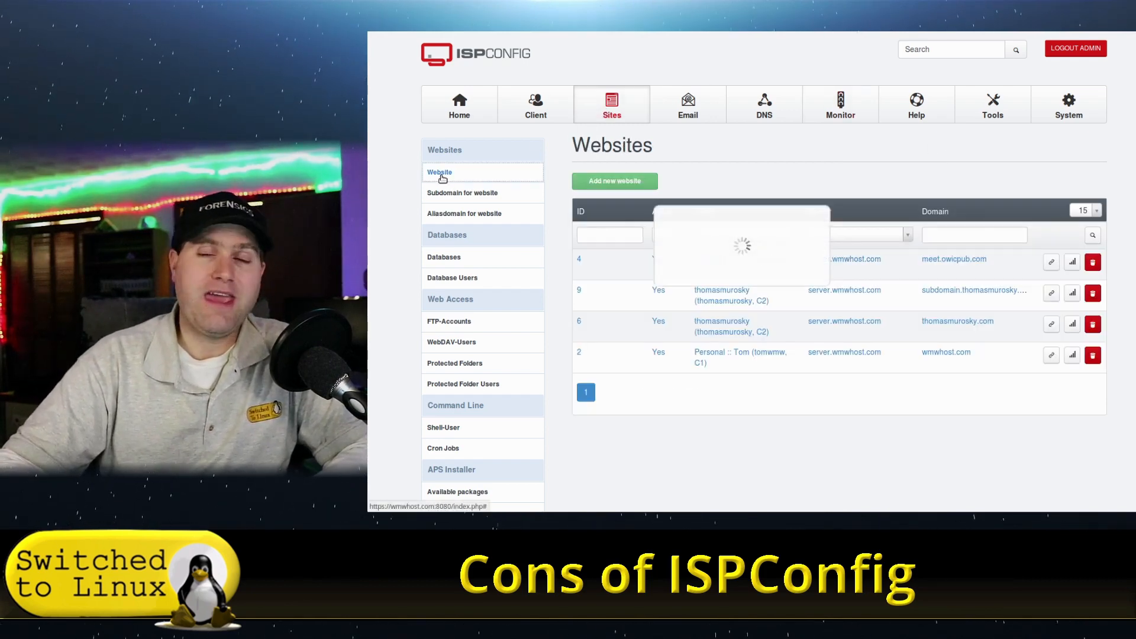
pyautogui.click(439, 174)
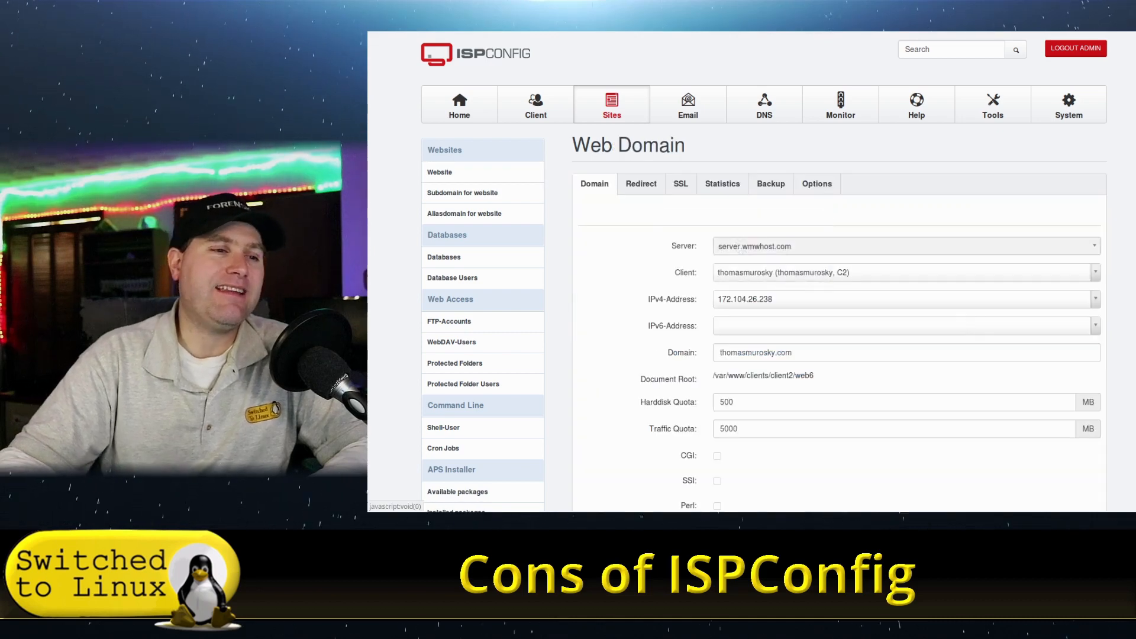
pyautogui.scroll(-3)
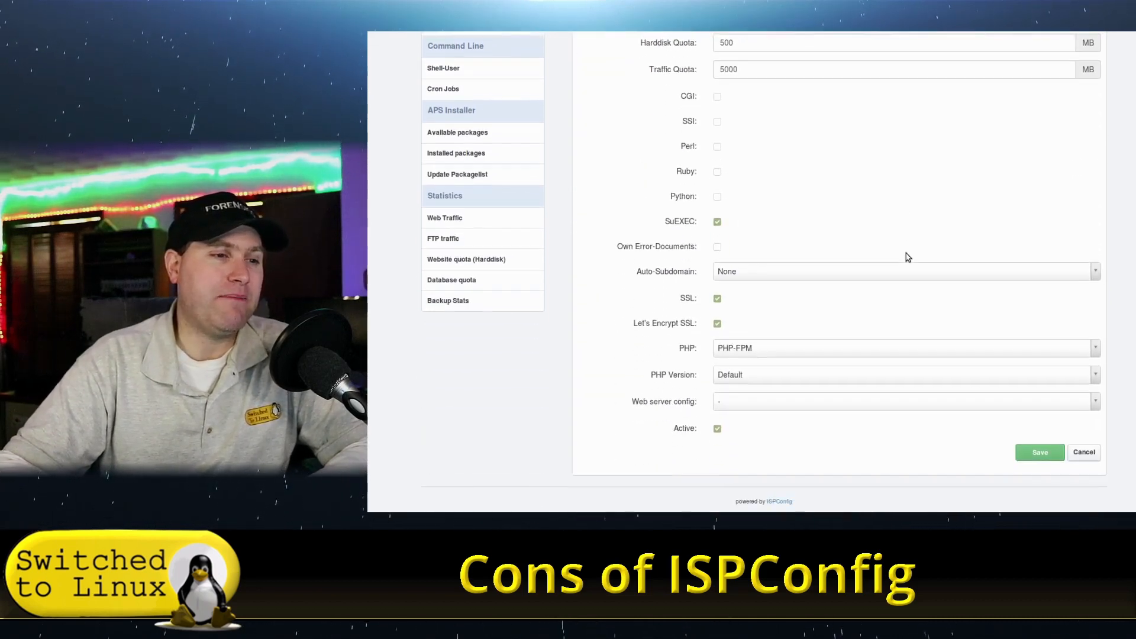
pyautogui.click(902, 271)
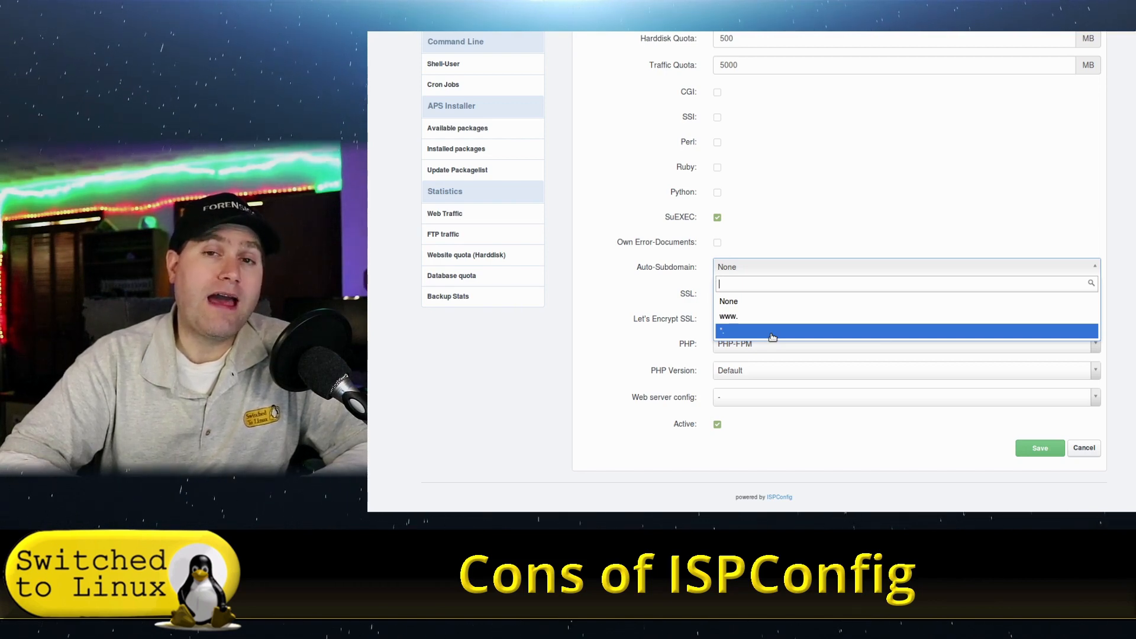
pyautogui.moveTo(758, 304)
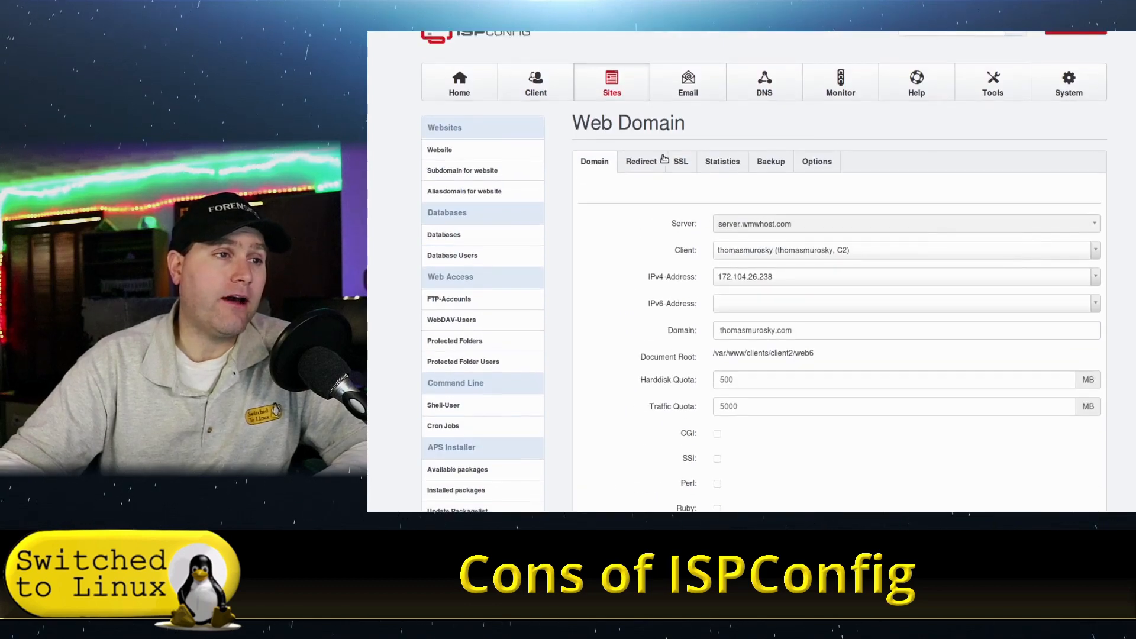
# Step: Review thomasmurosky.com's redirect settings: No redirect, with HTTP-to-HTTPS rewriting enabled
pyautogui.click(640, 161)
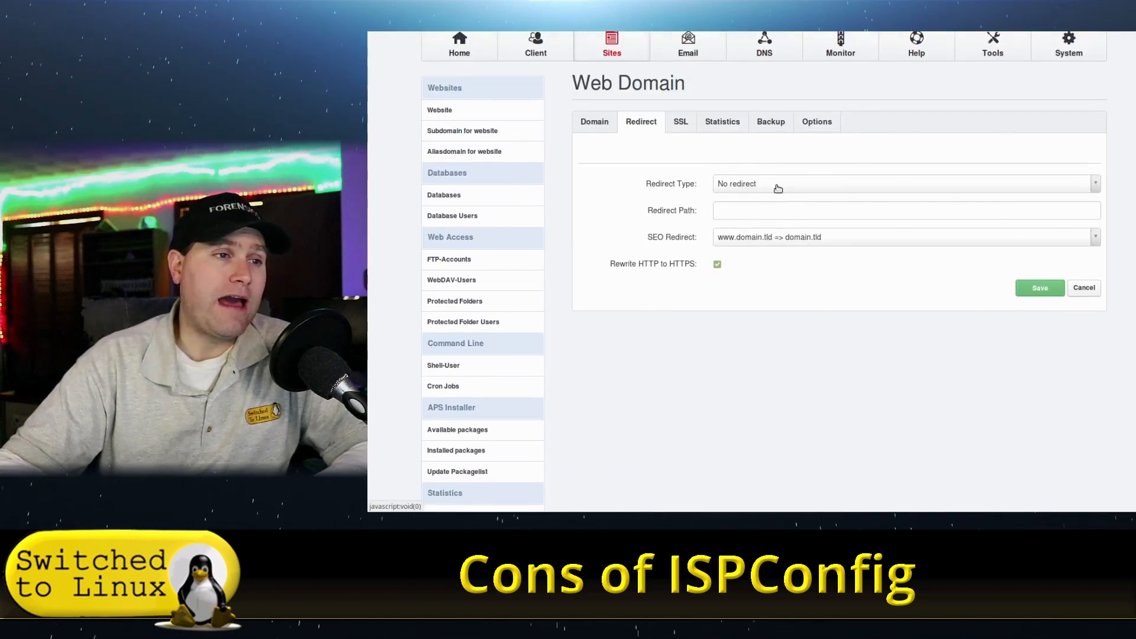
pyautogui.click(904, 184)
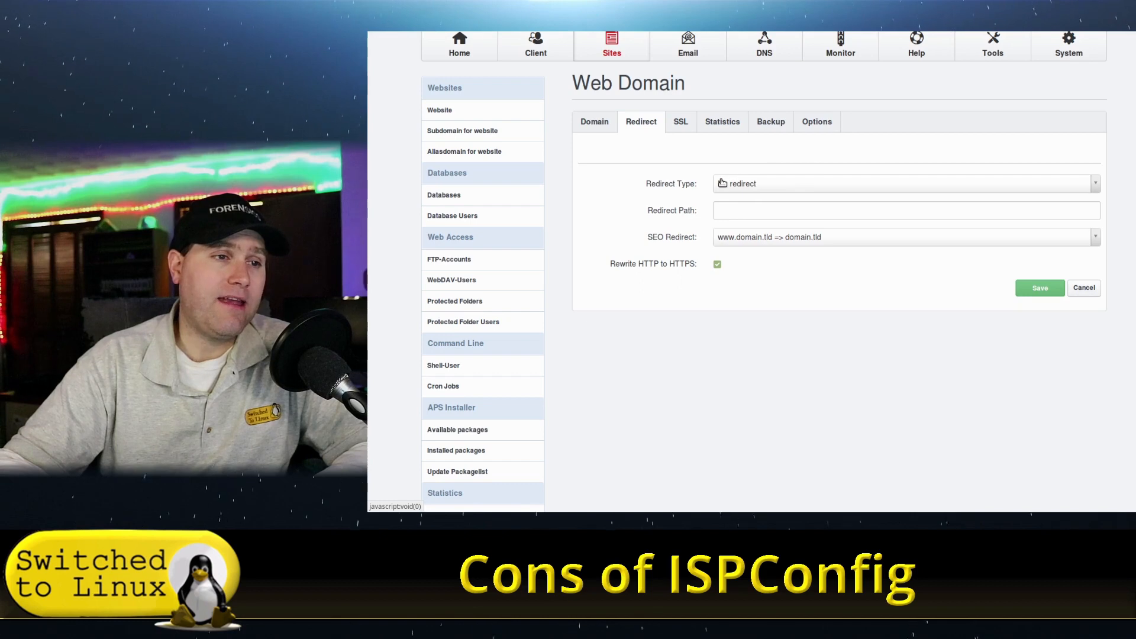
pyautogui.click(904, 183)
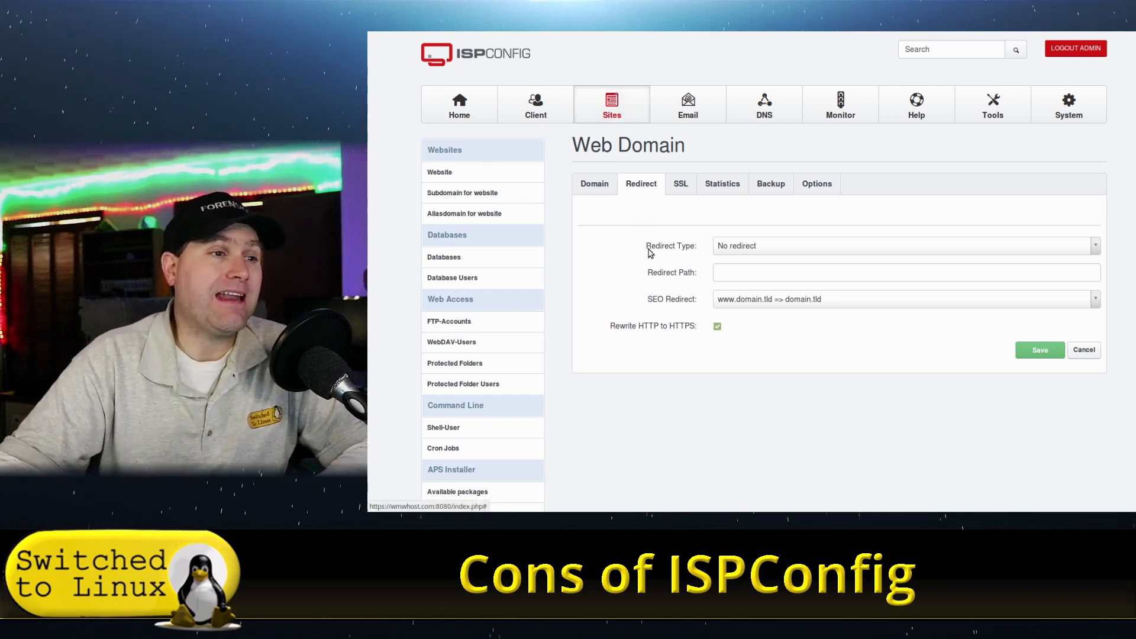
# Step: Start a new DNS zone from the DNS module using the zone wizard
pyautogui.click(763, 104)
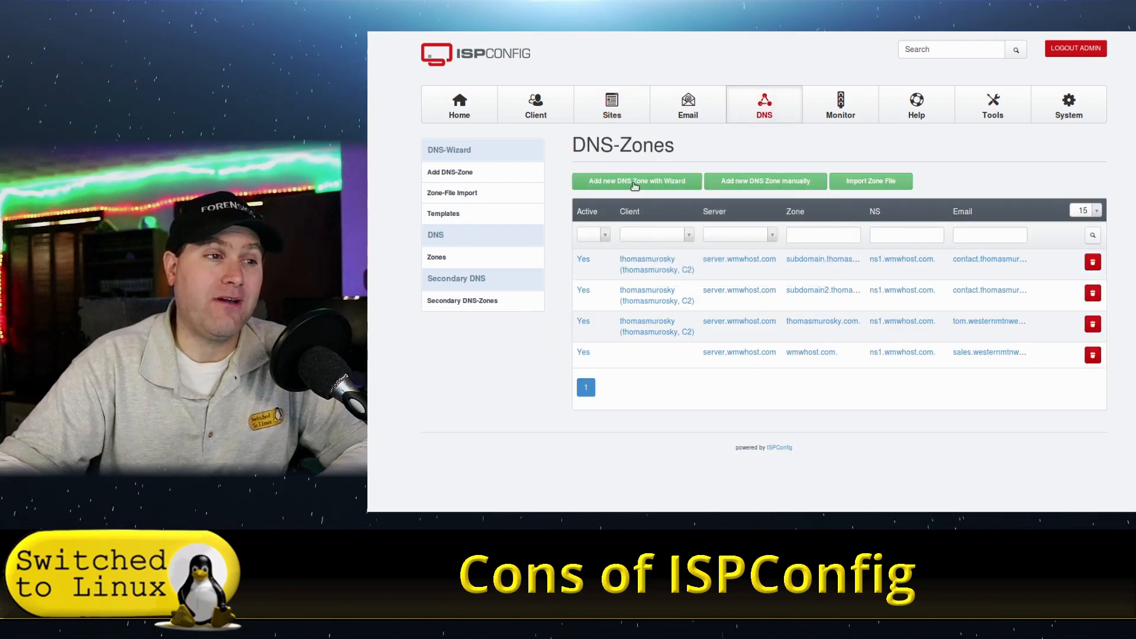
pyautogui.moveTo(625, 208)
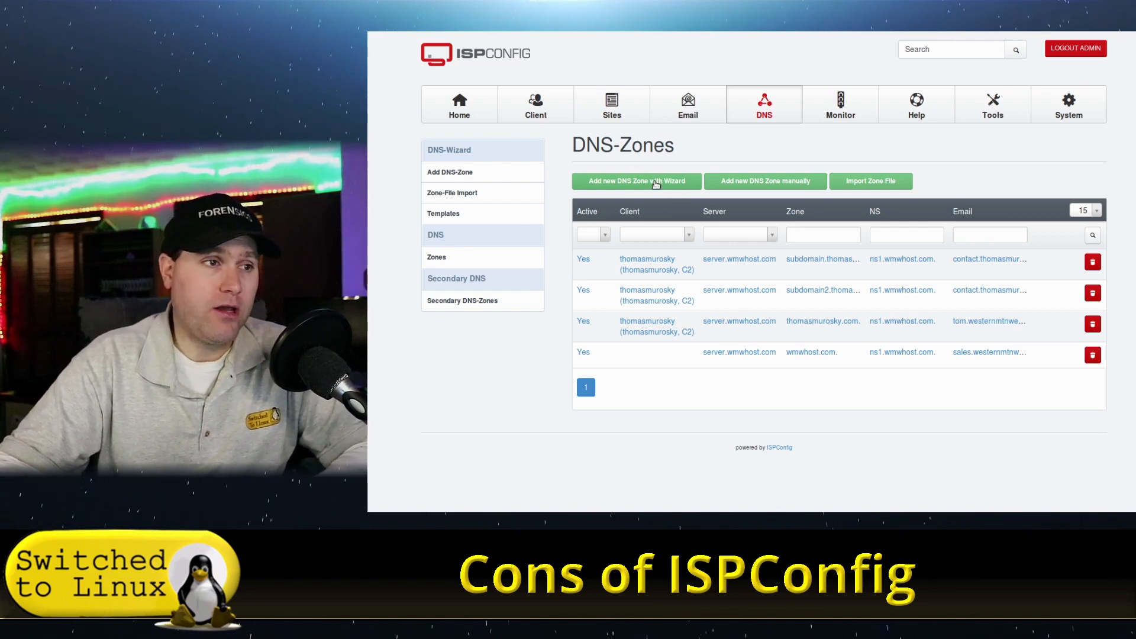
pyautogui.click(637, 181)
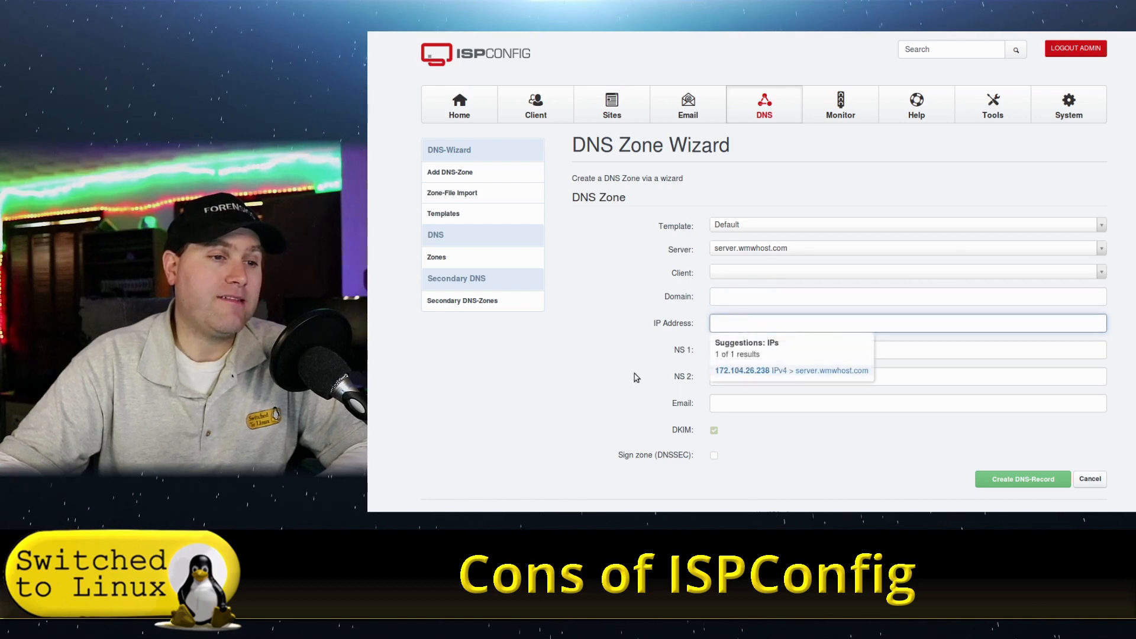
pyautogui.click(905, 349)
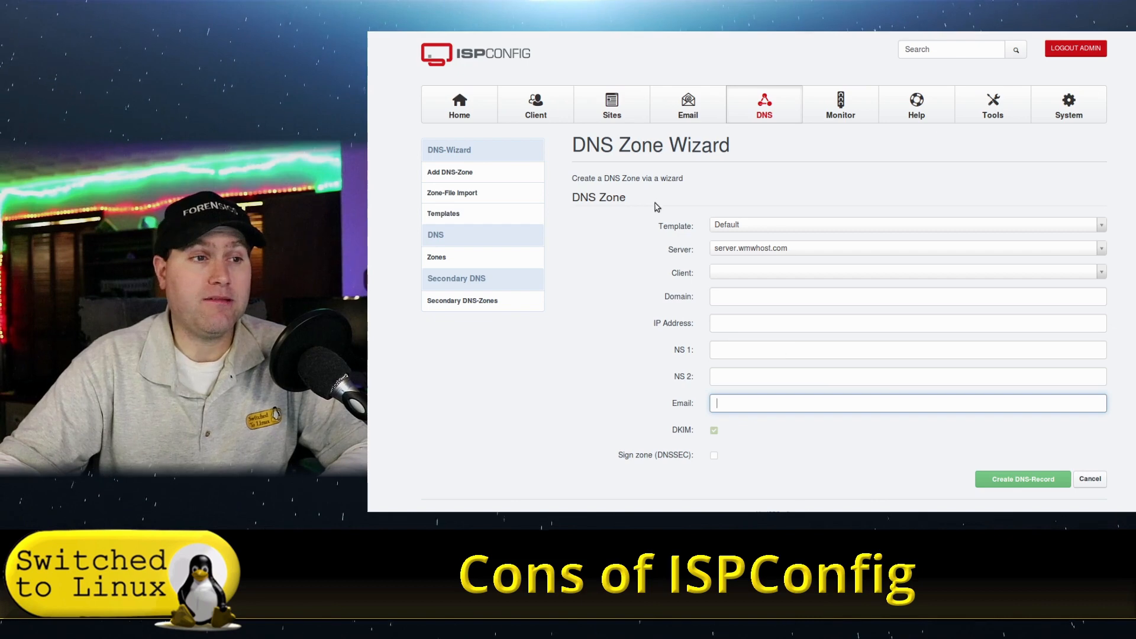
pyautogui.click(905, 224)
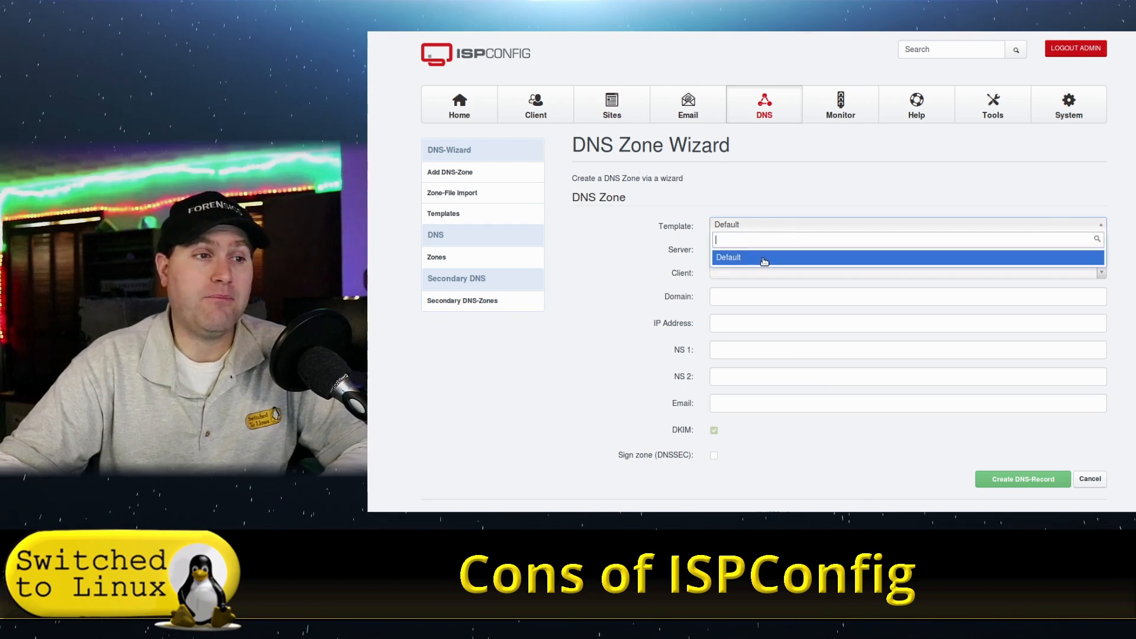
pyautogui.click(762, 257)
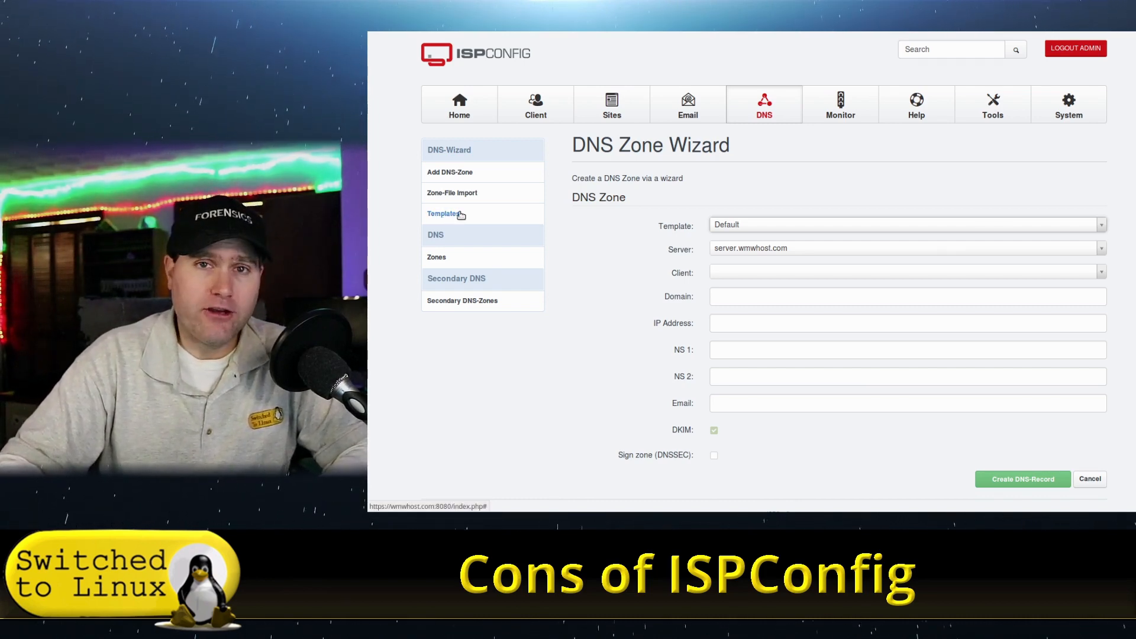
pyautogui.moveTo(660, 232)
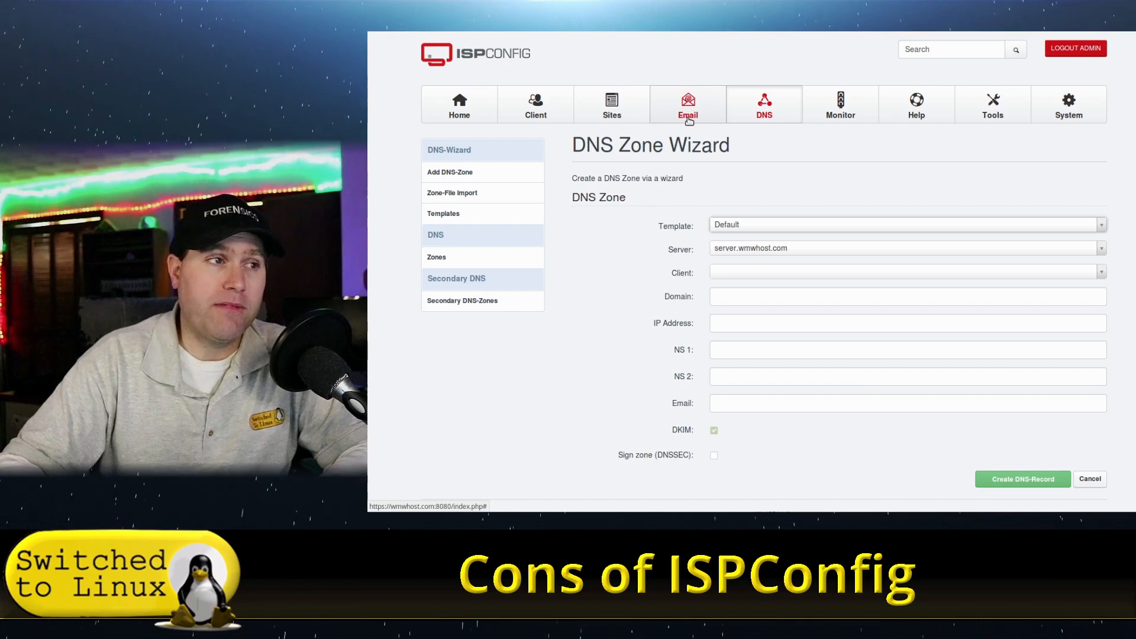
# Step: List the email domains, showing only thomasmurosky.com
pyautogui.click(686, 105)
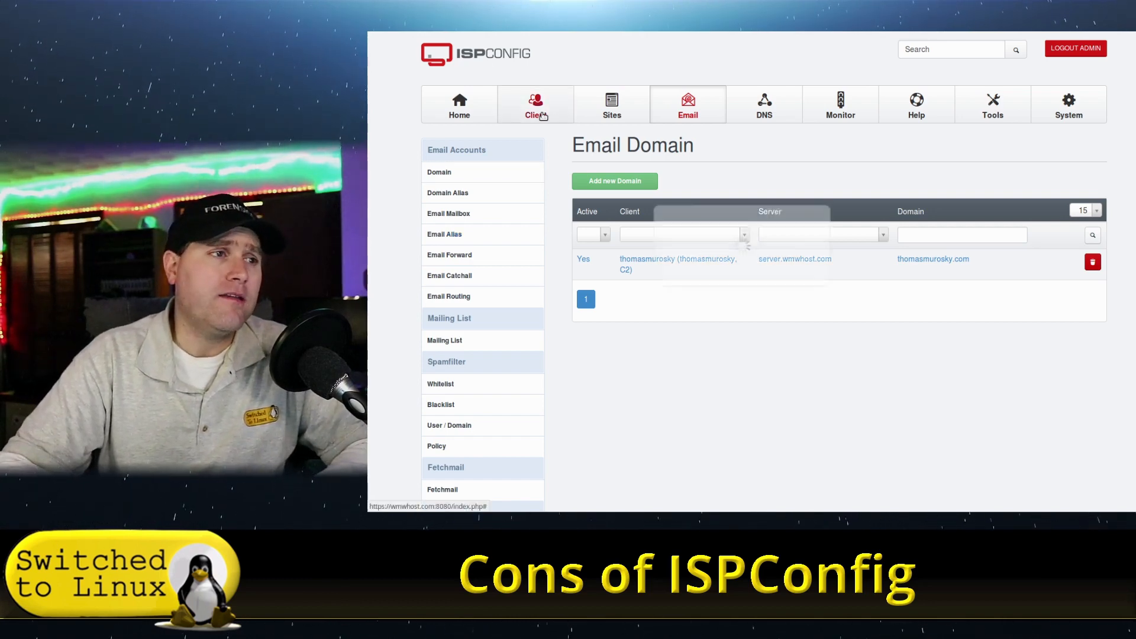
# Step: Pass through the Clients list and return to the Sites websites list
pyautogui.click(535, 104)
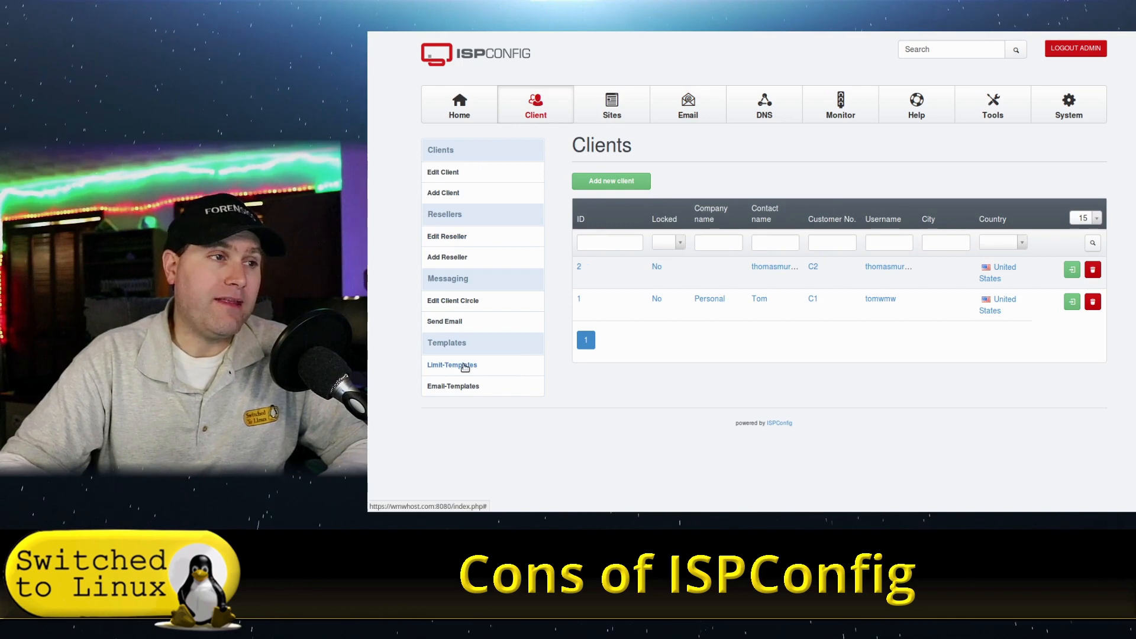
pyautogui.click(610, 104)
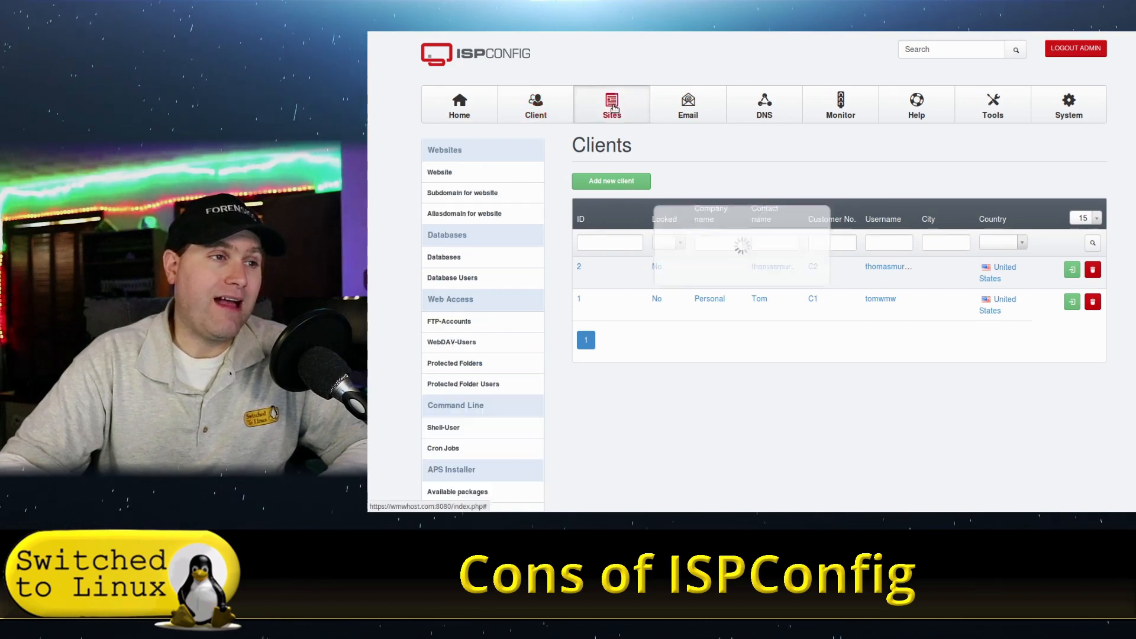
pyautogui.scroll(-3)
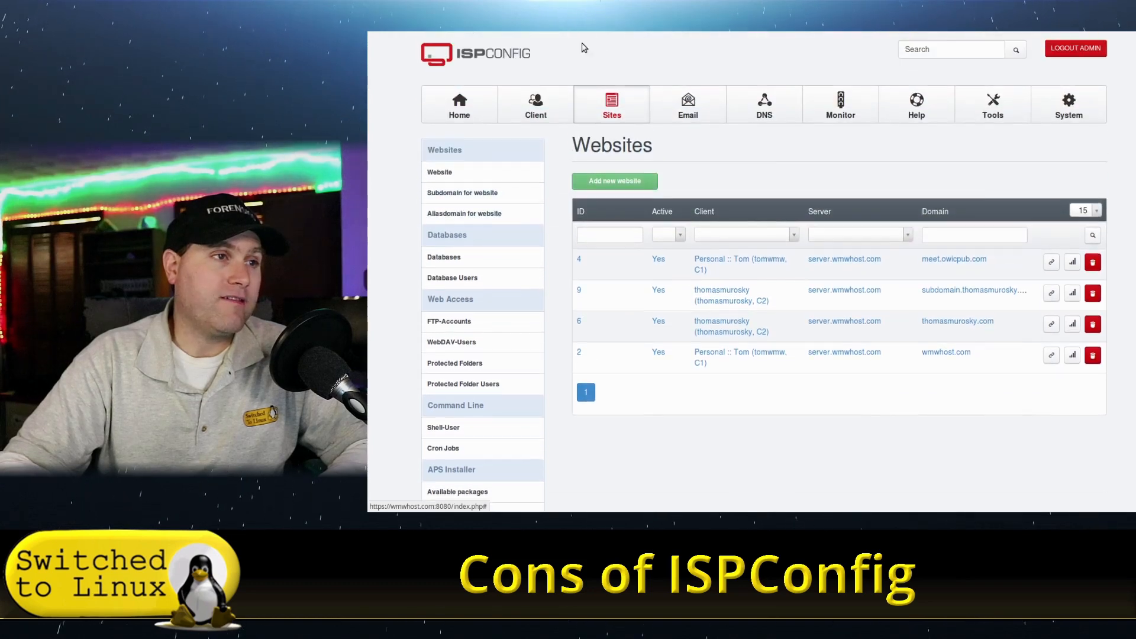
pyautogui.scroll(-3)
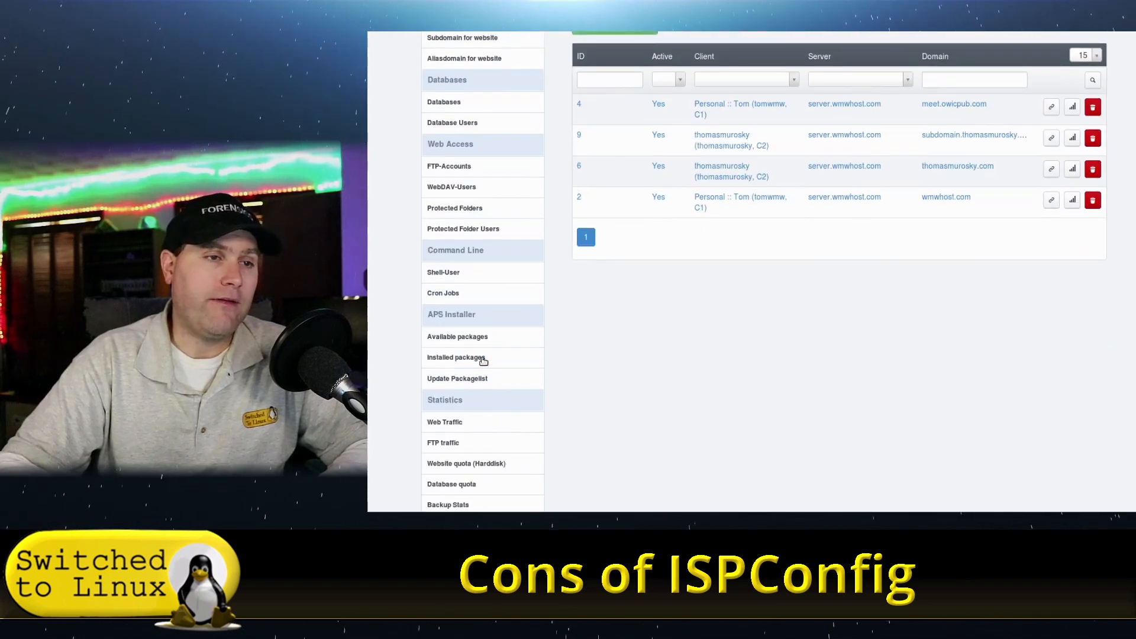